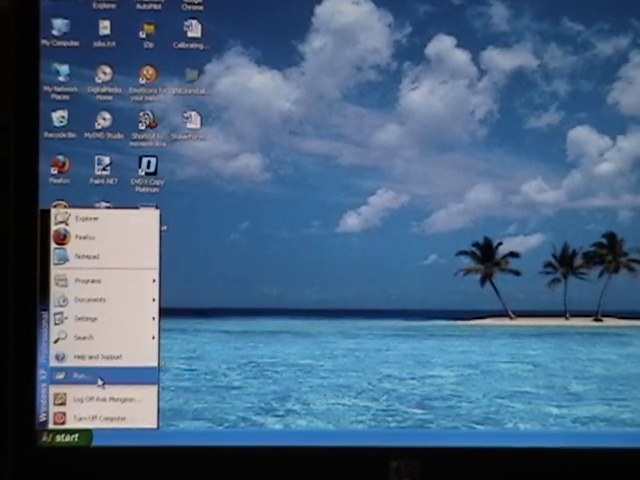
Step: Launch cmd from the Start menu's Run box to get a Command Prompt window
left_click(87, 370)
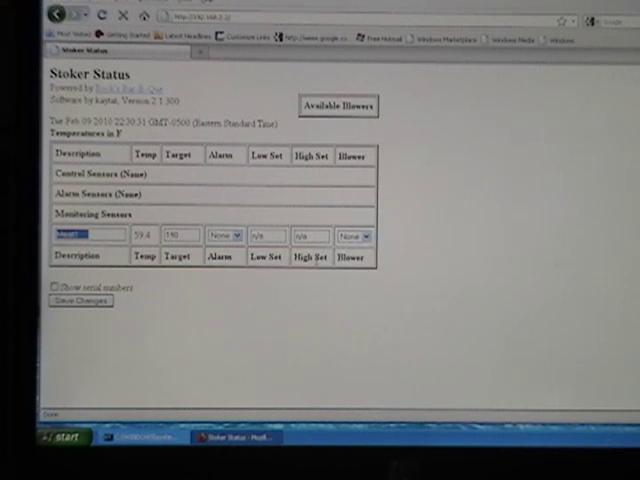
mouse_move(512, 247)
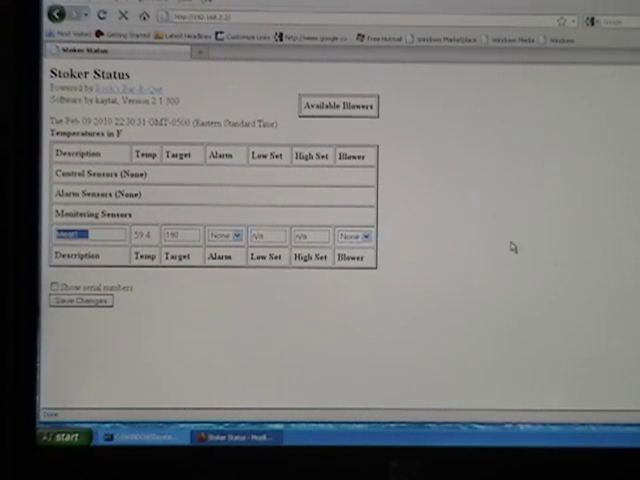